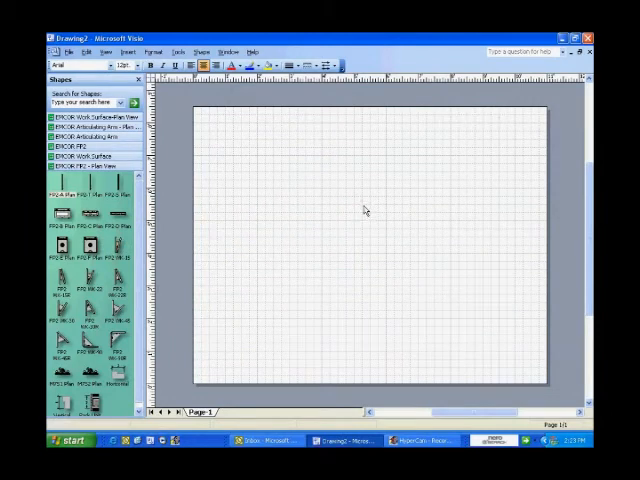
{"action": "mouse_move", "coordinate": [343, 213]}
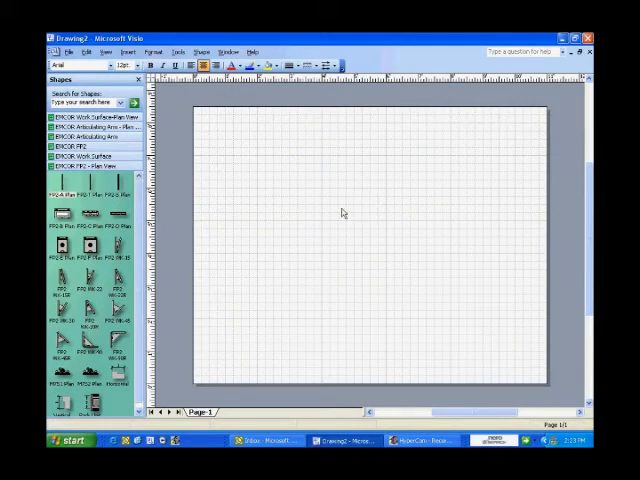
{"action": "mouse_move", "coordinate": [340, 213]}
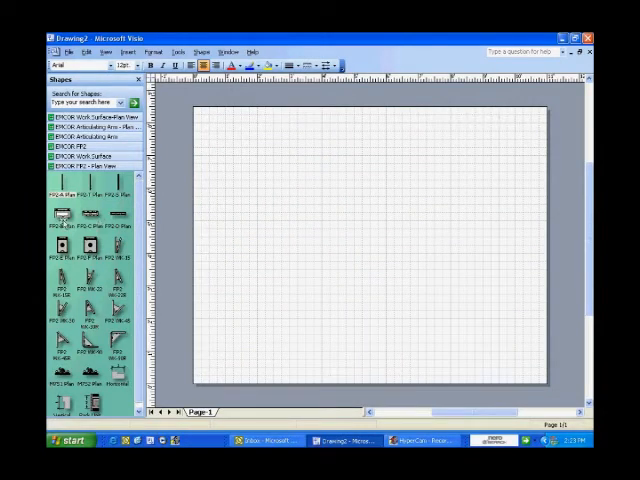
{"action": "mouse_move", "coordinate": [62, 215]}
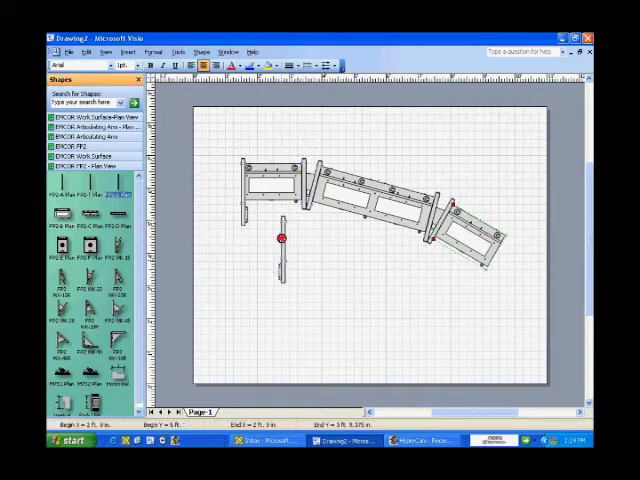
Attach the loose leg to the end of the rightmost FP2 base
{"action": "left_click_drag", "start_coordinate": [283, 240], "coordinate": [505, 260]}
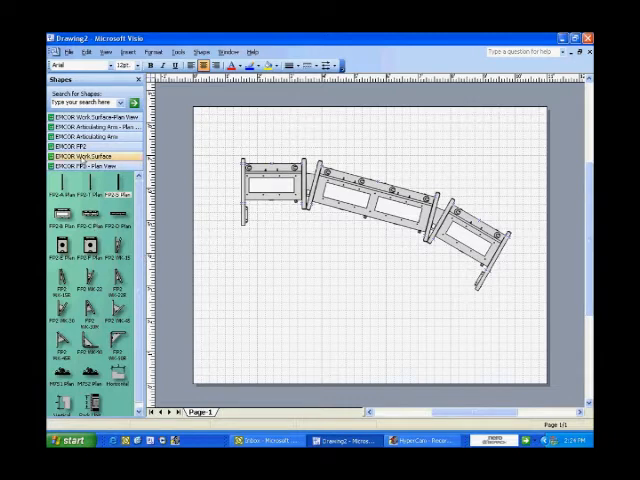
Load the EMCOR Work Surface - Plan View shapes to build the curved desktop under the bases
{"action": "left_click", "coordinate": [90, 155]}
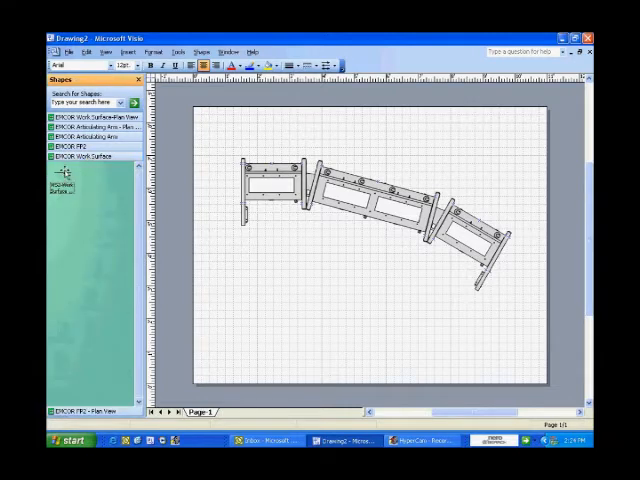
{"action": "left_click", "coordinate": [90, 131]}
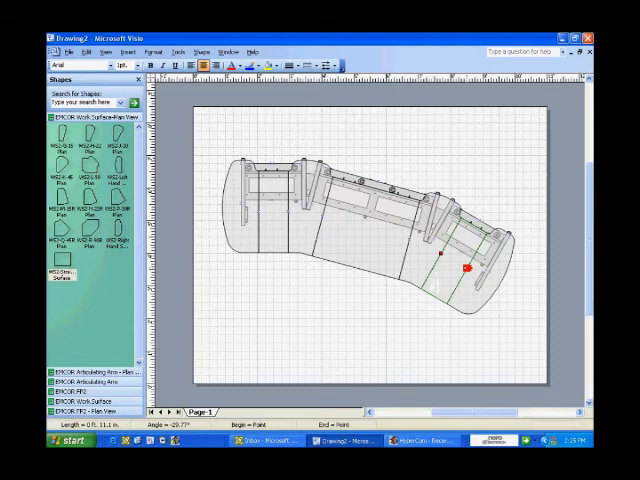
{"action": "left_click", "coordinate": [380, 312]}
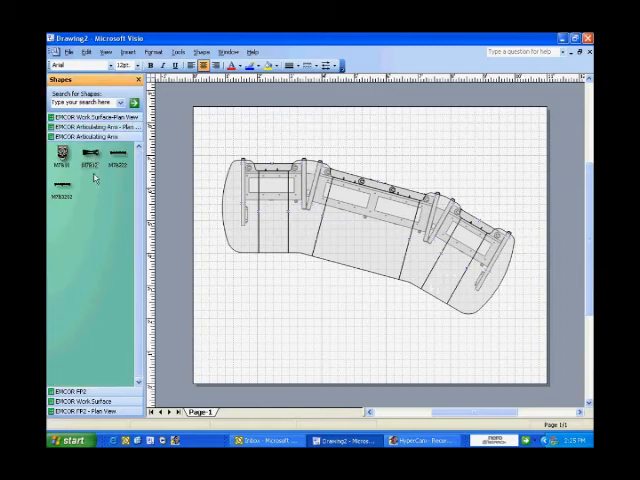
Place an EMCOR Articulating Arm - Plan View shape onto the middle base
{"action": "left_click", "coordinate": [93, 132]}
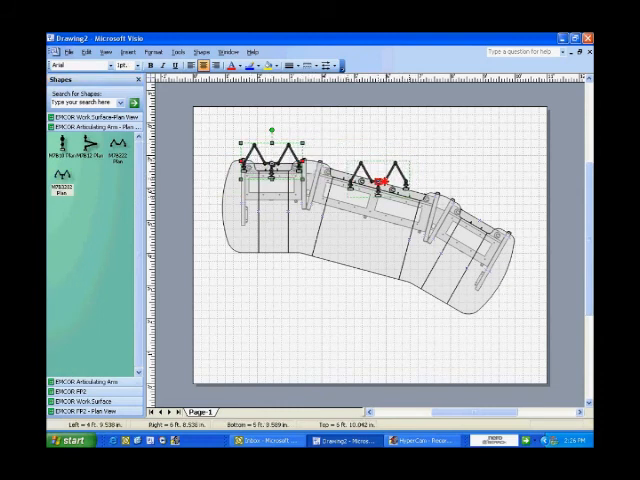
{"action": "left_click_drag", "start_coordinate": [270, 165], "coordinate": [385, 185]}
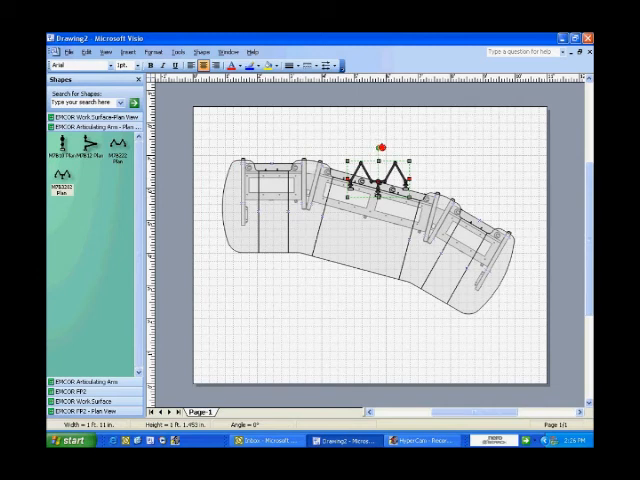